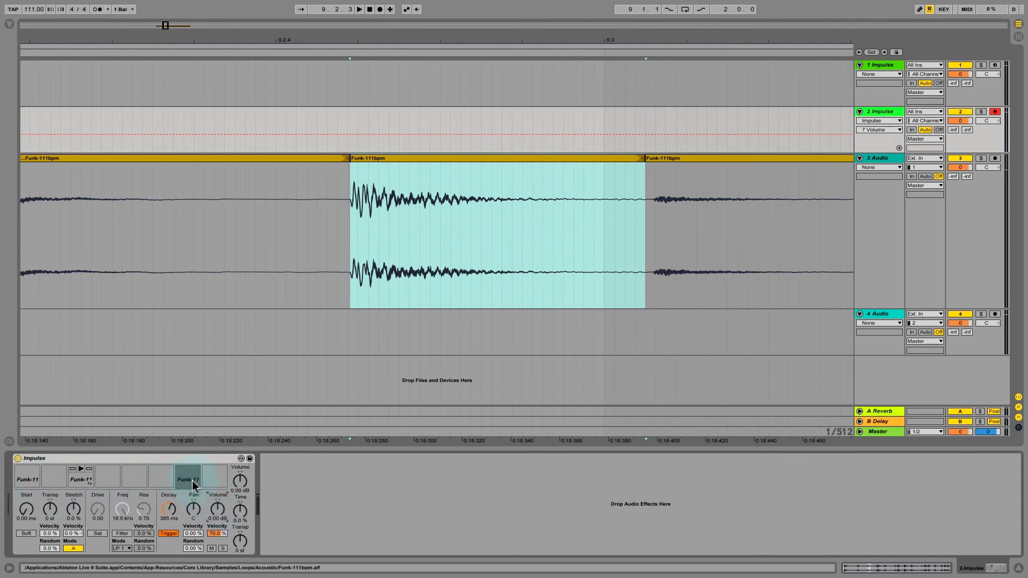
left_click(187, 476)
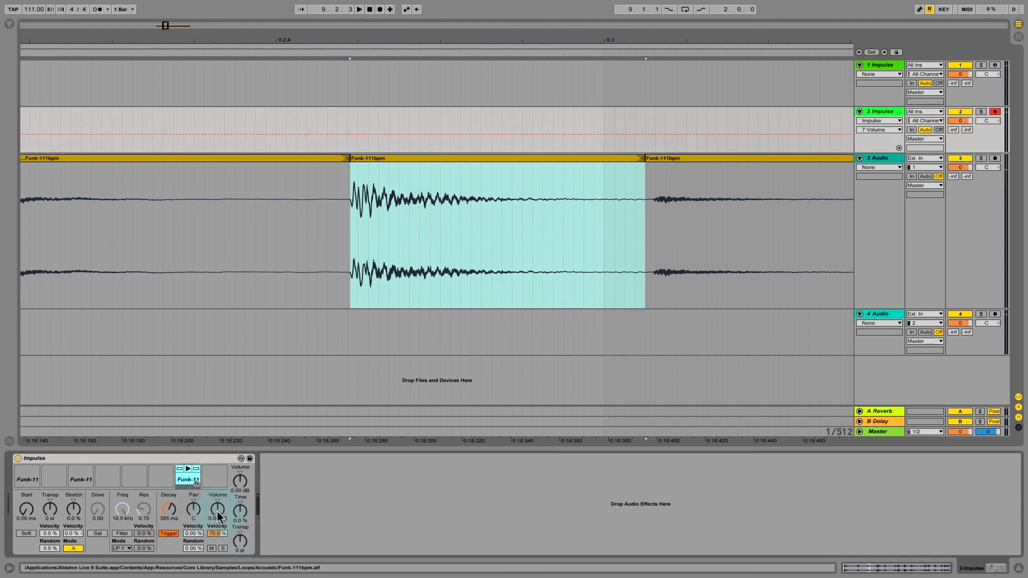
left_click(187, 475)
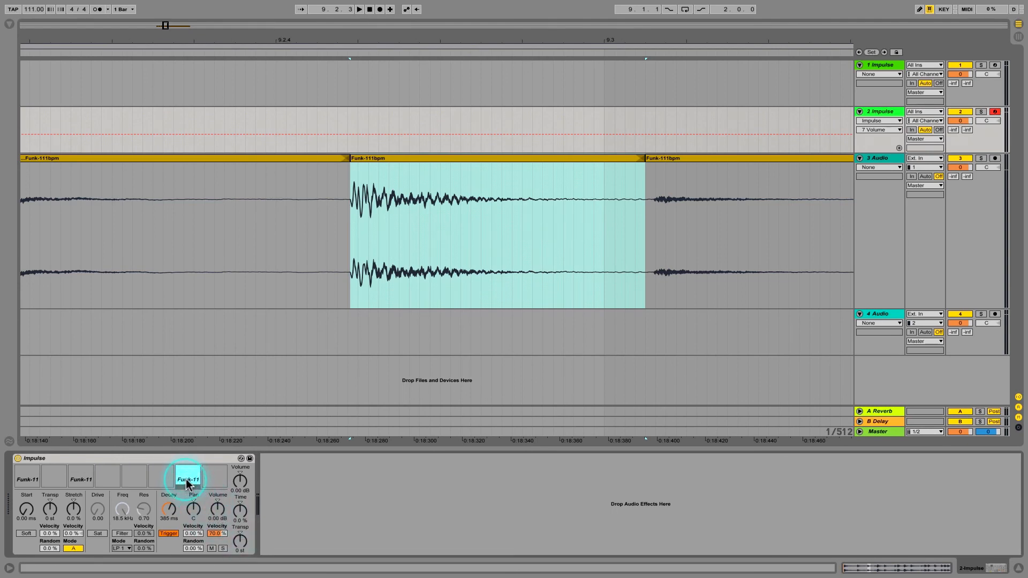